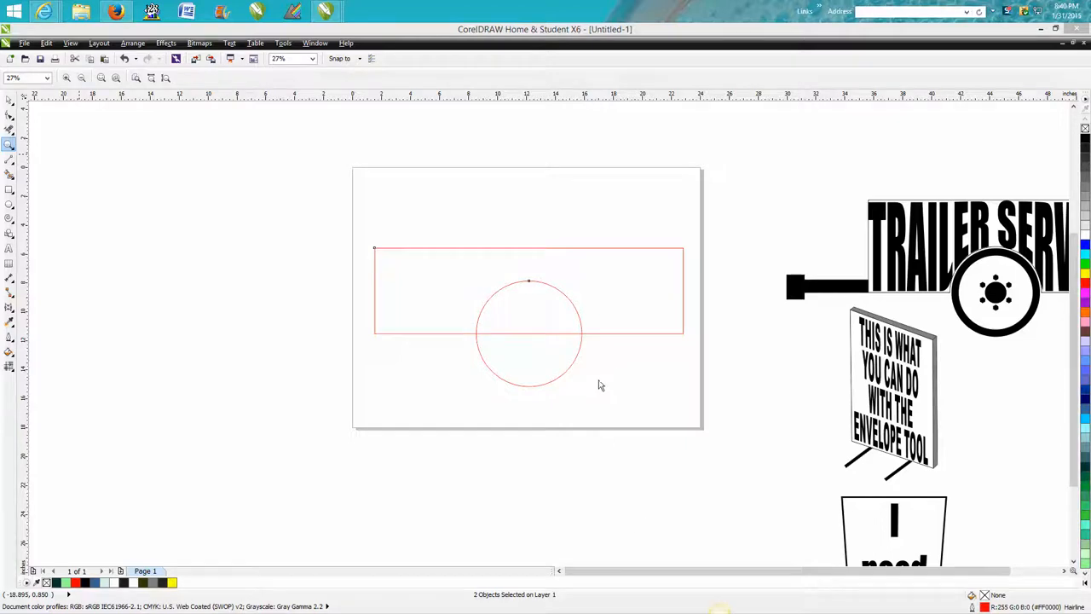
mouse_move(587, 343)
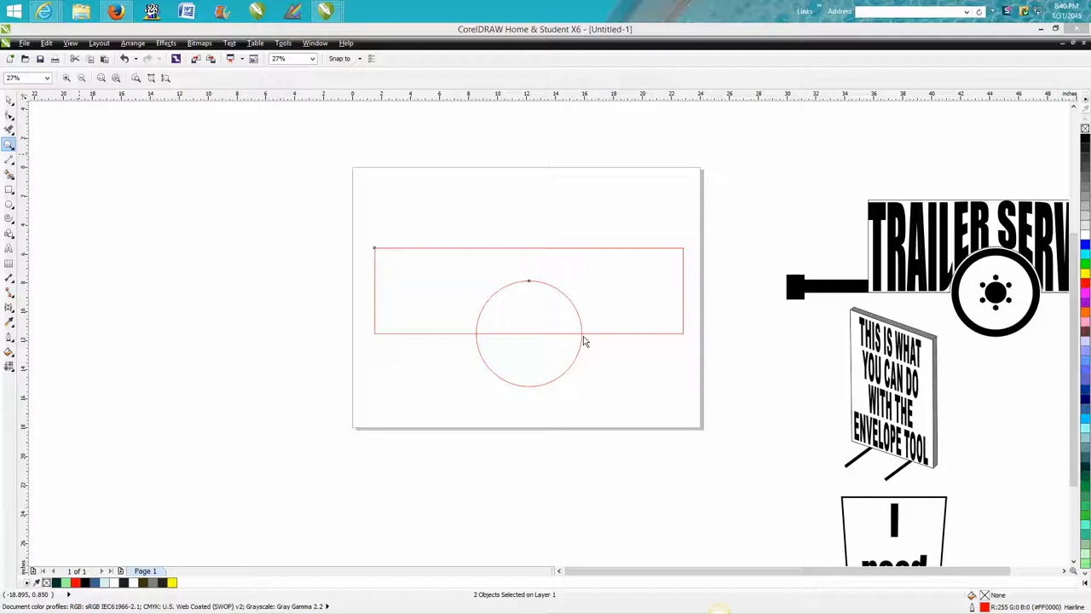
mouse_move(588, 338)
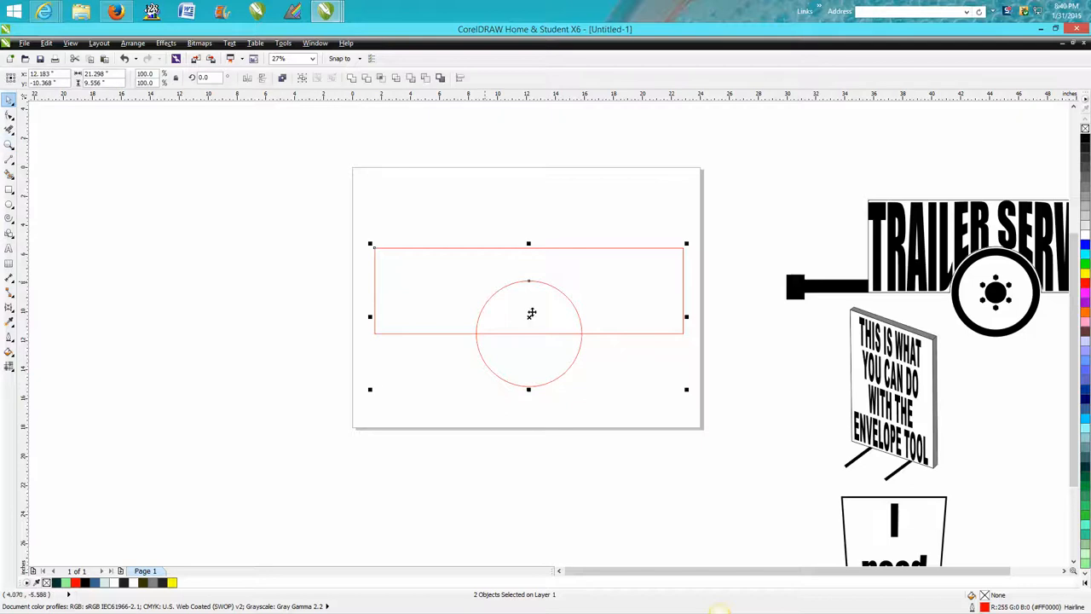
Reposition the circle so its center sits on the rectangle's bottom edge, ready for trimming.
drag(532, 314, 532, 261)
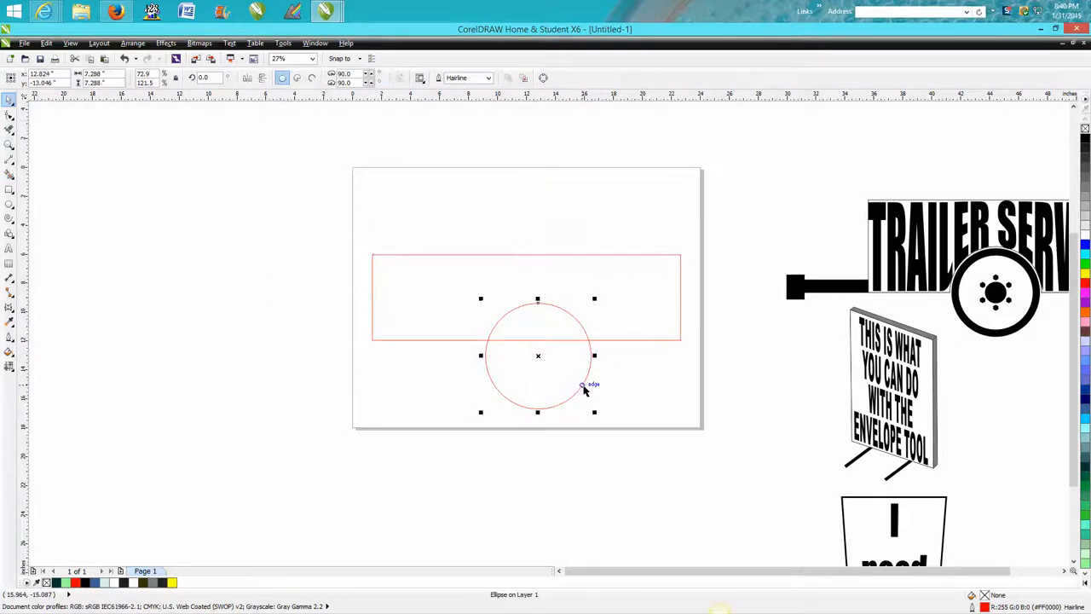
drag(537, 356, 525, 296)
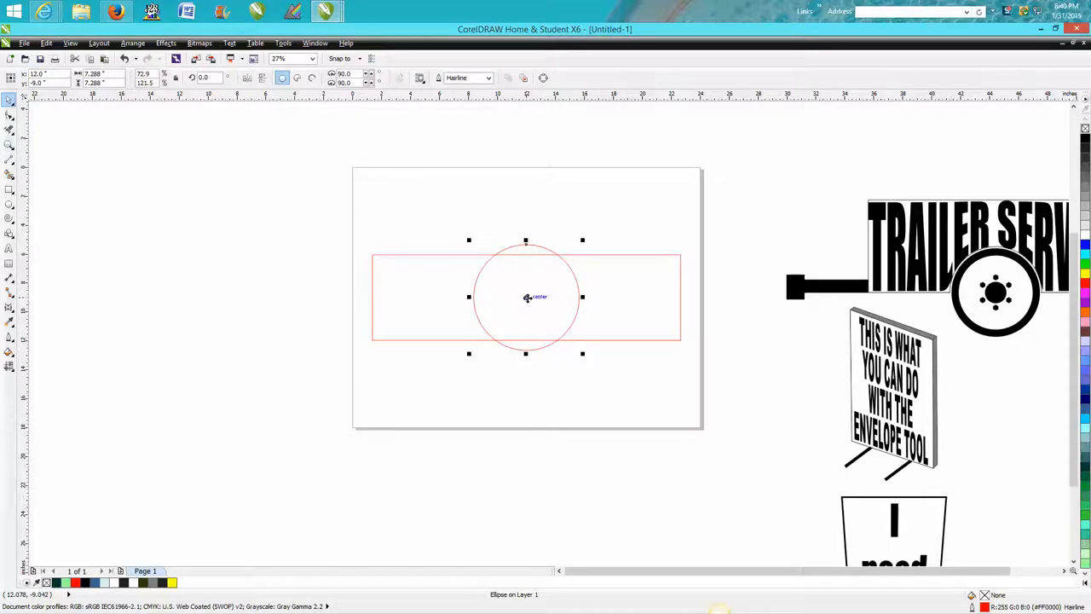
drag(525, 297, 525, 340)
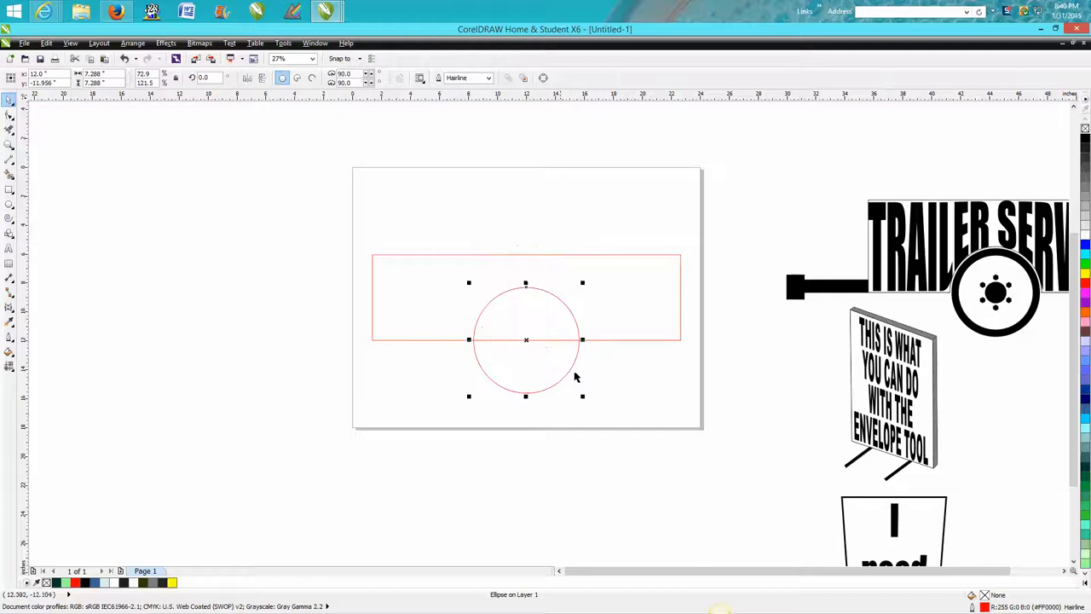
mouse_move(525, 300)
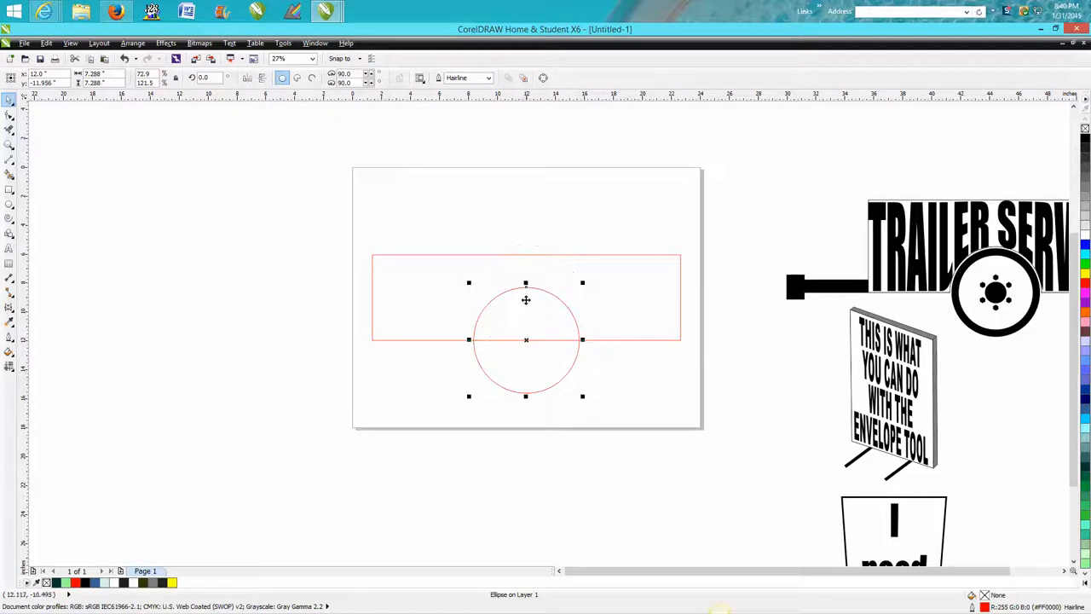
mouse_move(96, 242)
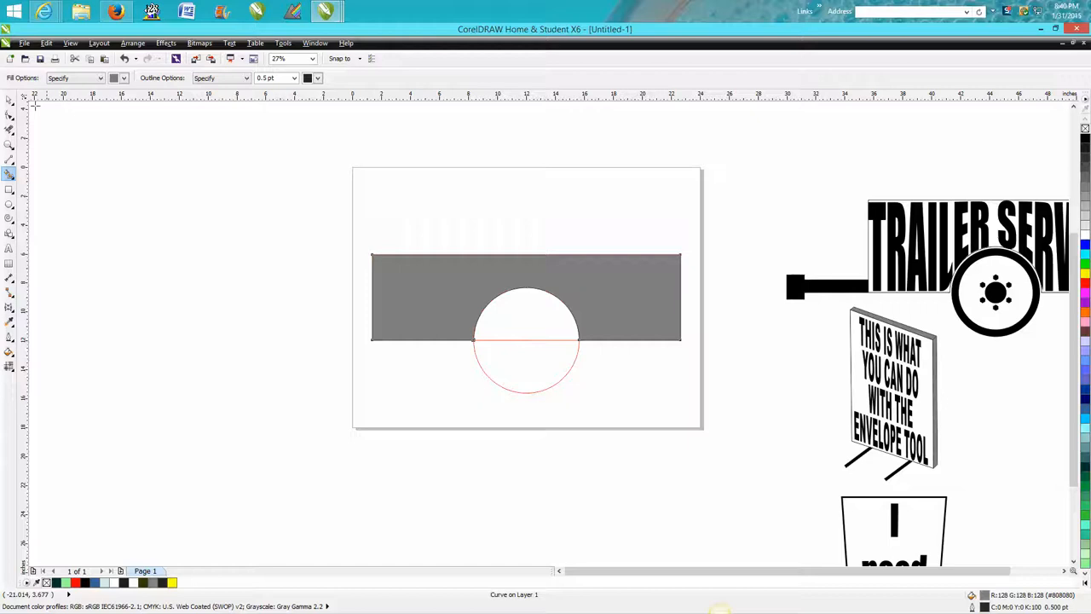
Move the notched rectangle shape upward to make room for the BASKETBALL text.
click(525, 297)
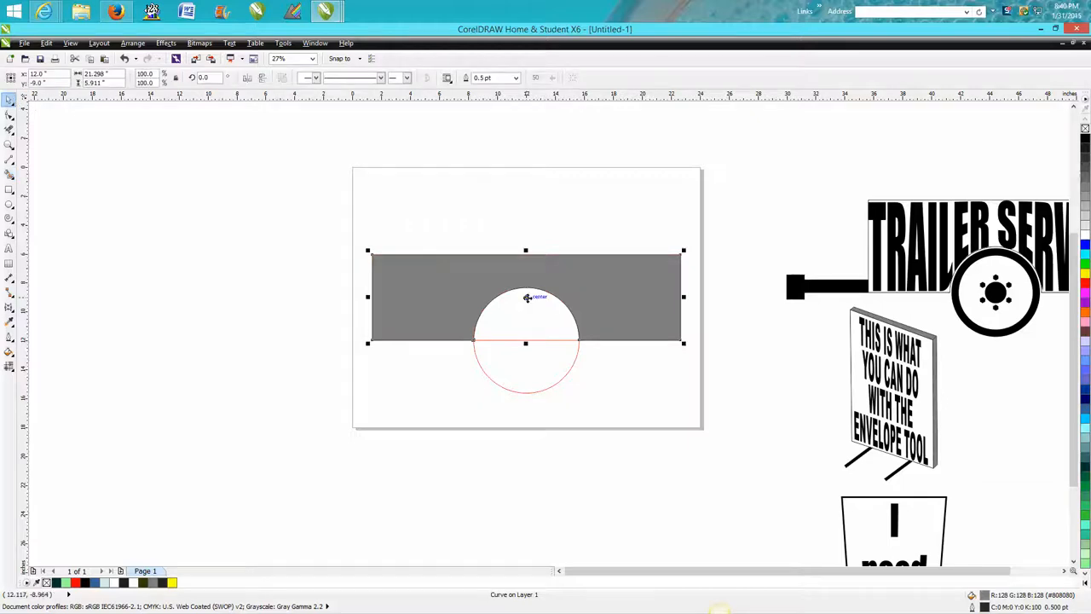
drag(525, 296, 423, 186)
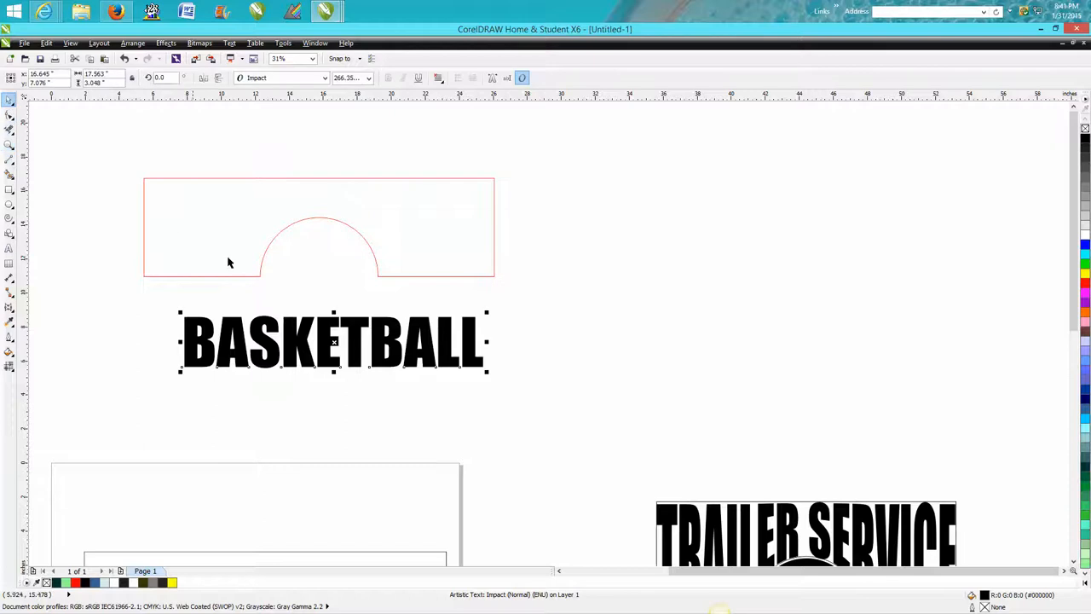
Start an Envelope effect on the selected BASKETBALL text from the Effects menu.
click(166, 42)
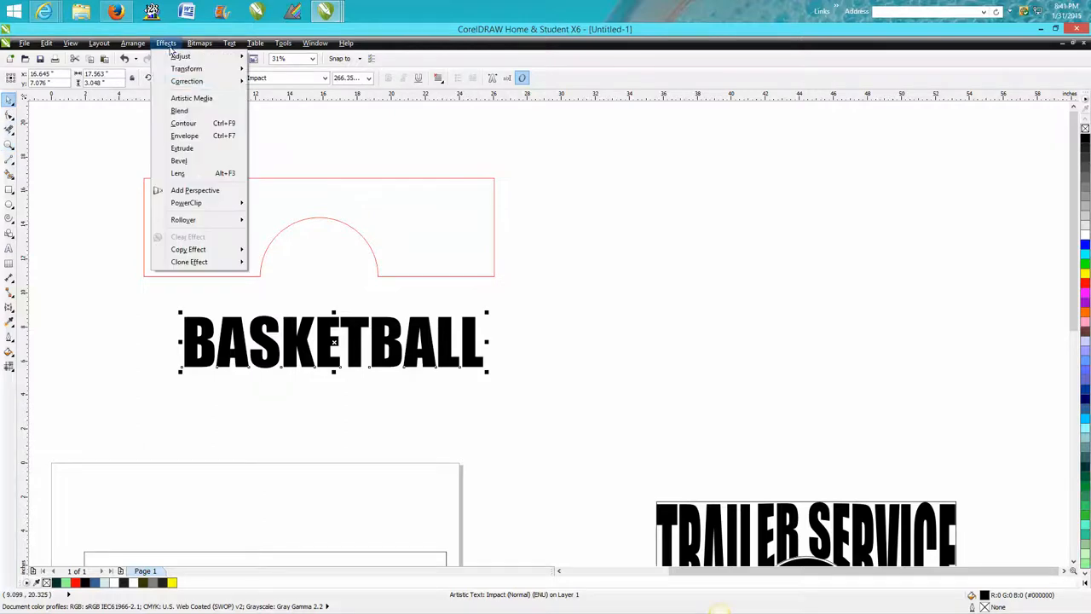
click(184, 136)
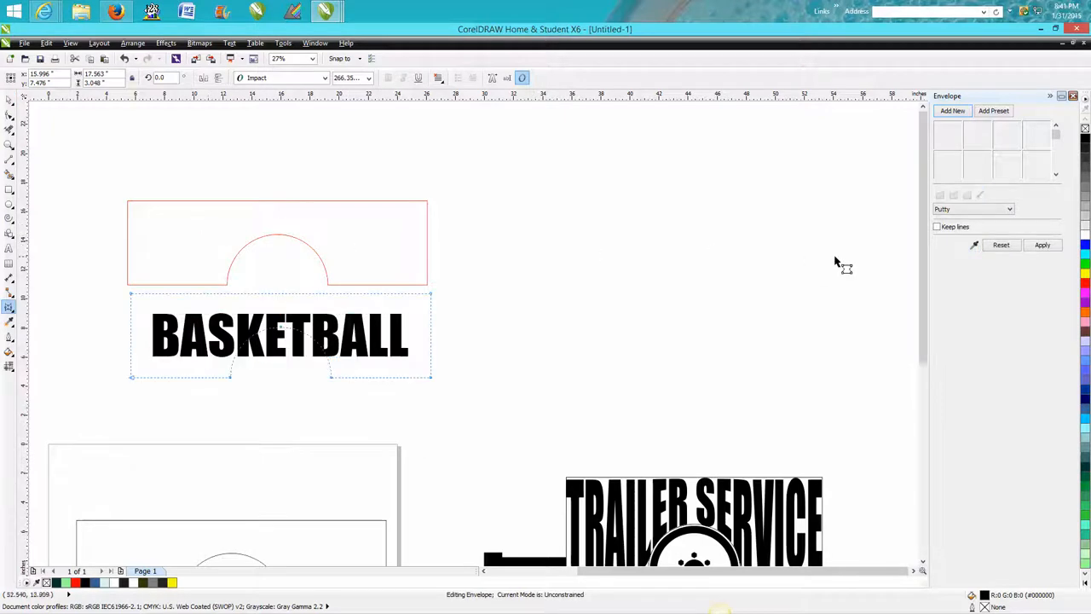
Use the notched rectangle as the envelope source so BASKETBALL takes its outline.
click(1042, 245)
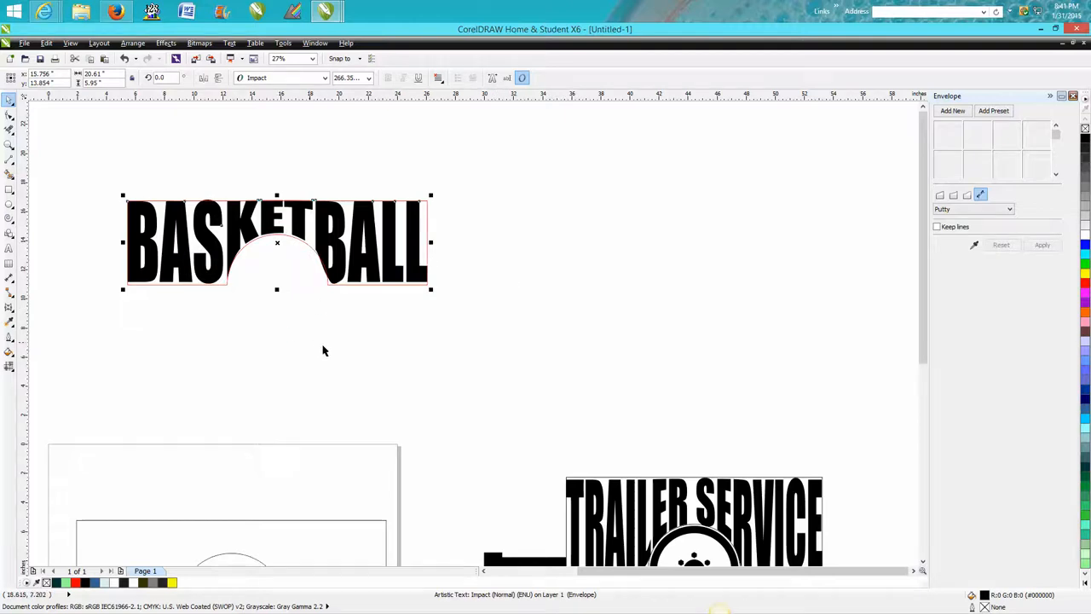
mouse_move(31, 235)
text(TEXT)
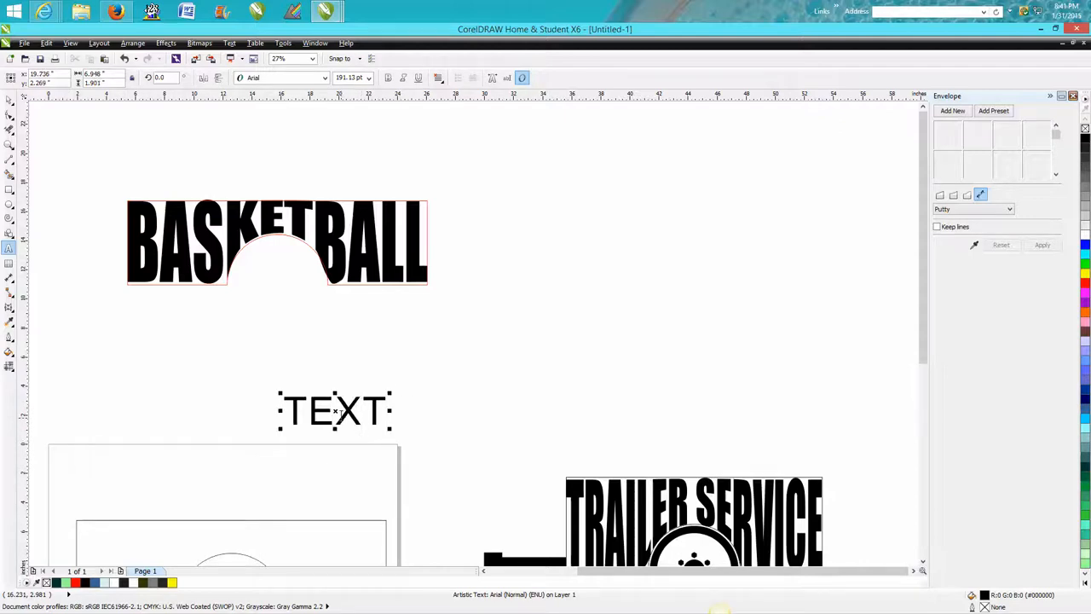
Select the stray TEXT placeholder for deletion, leaving only the enveloped BASKETBALL.
drag(335, 411, 321, 361)
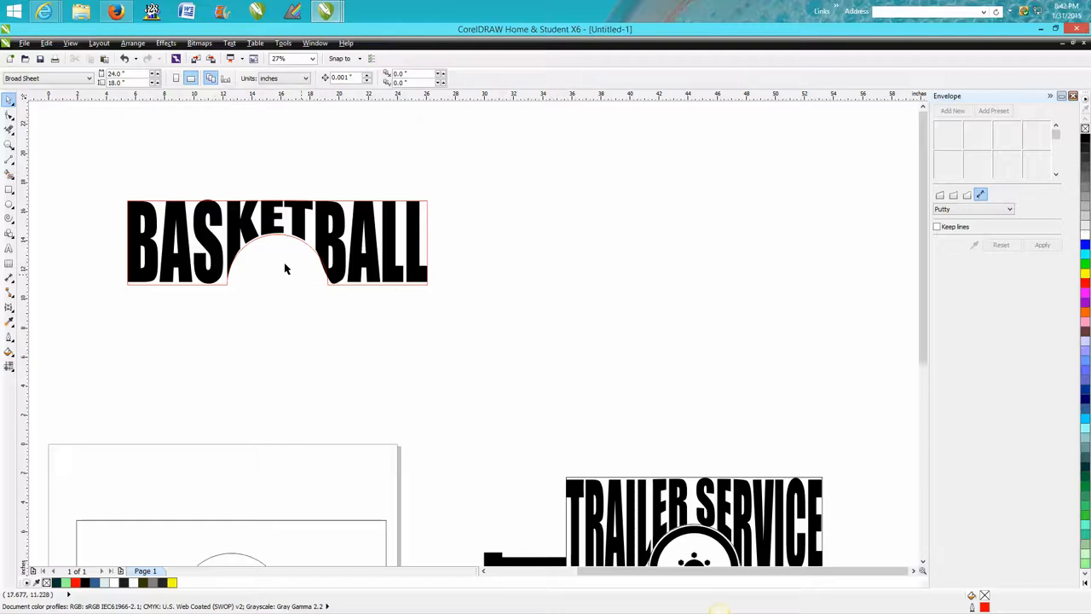
mouse_move(236, 303)
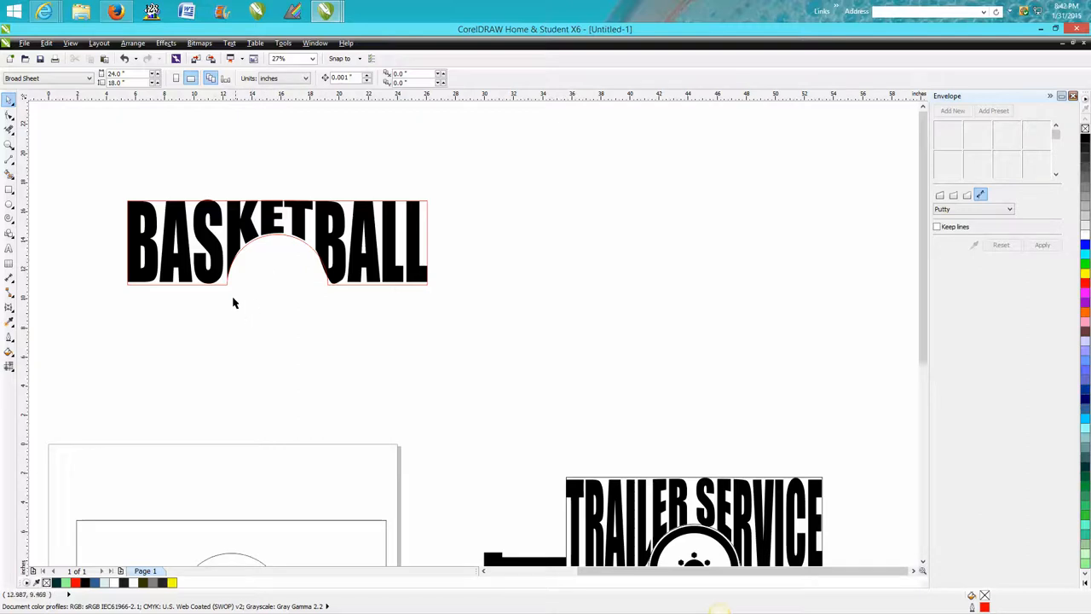
mouse_move(157, 181)
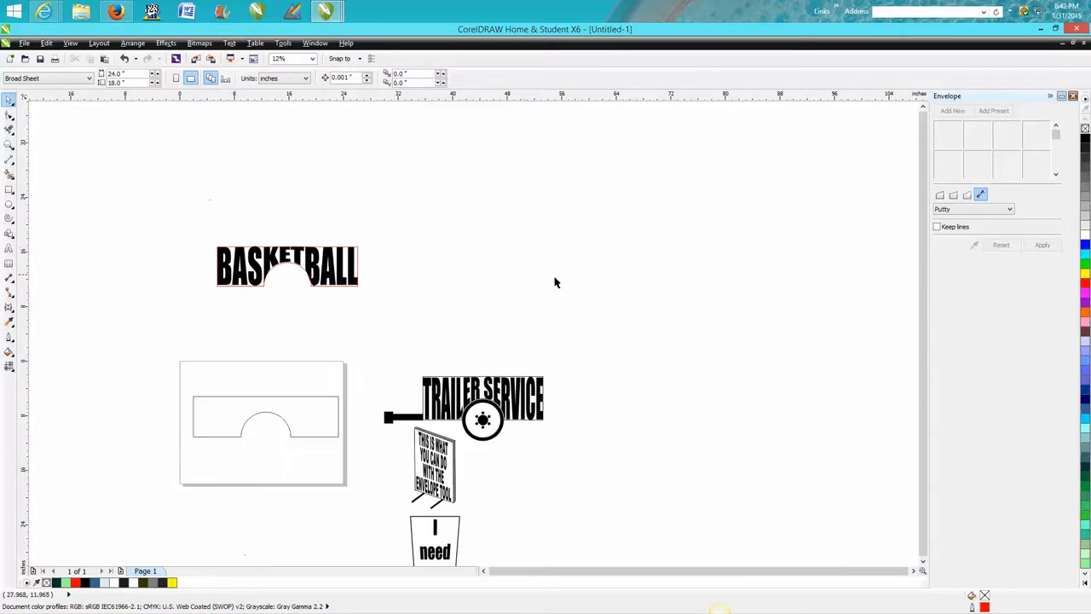
mouse_move(340, 246)
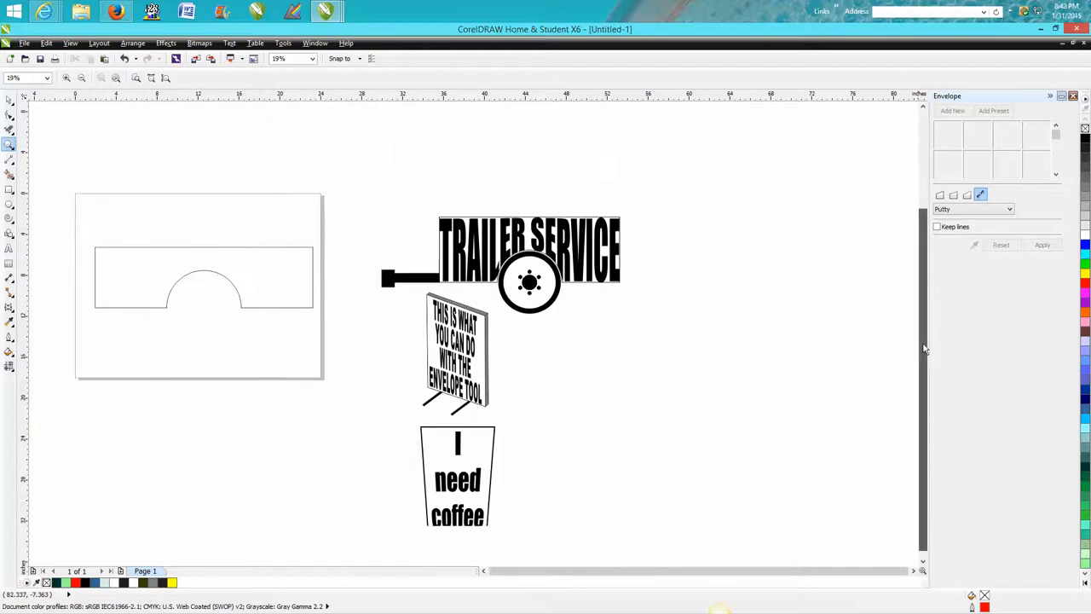
click(457, 477)
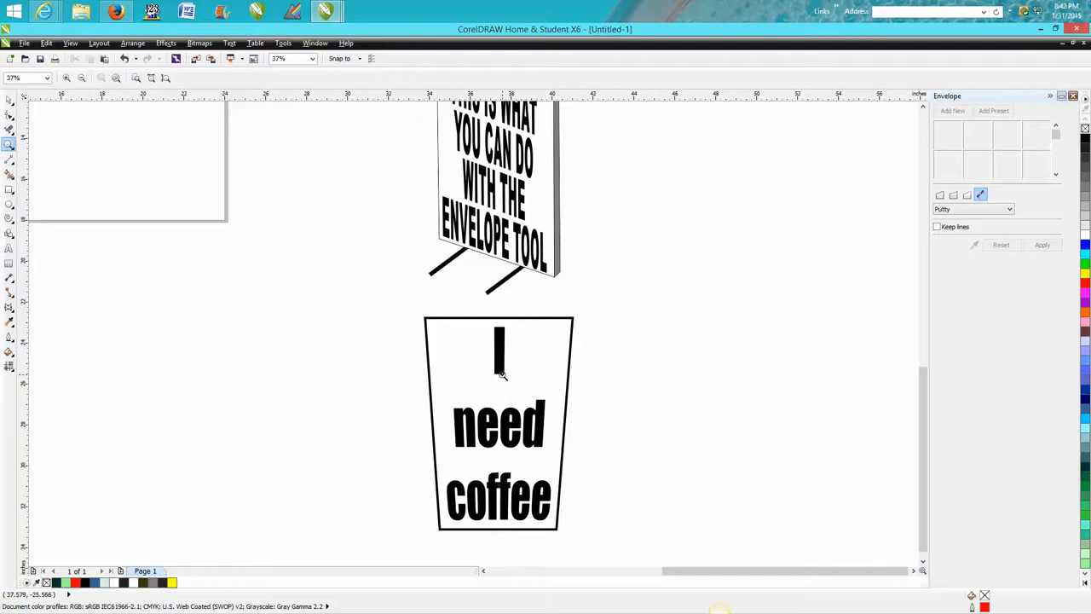
mouse_move(518, 495)
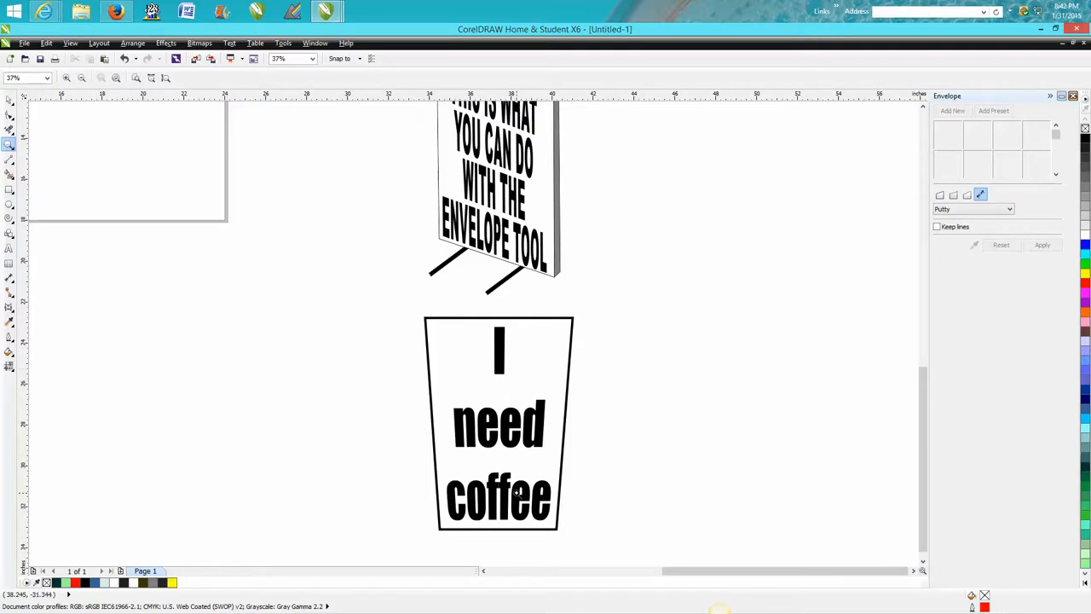
mouse_move(544, 401)
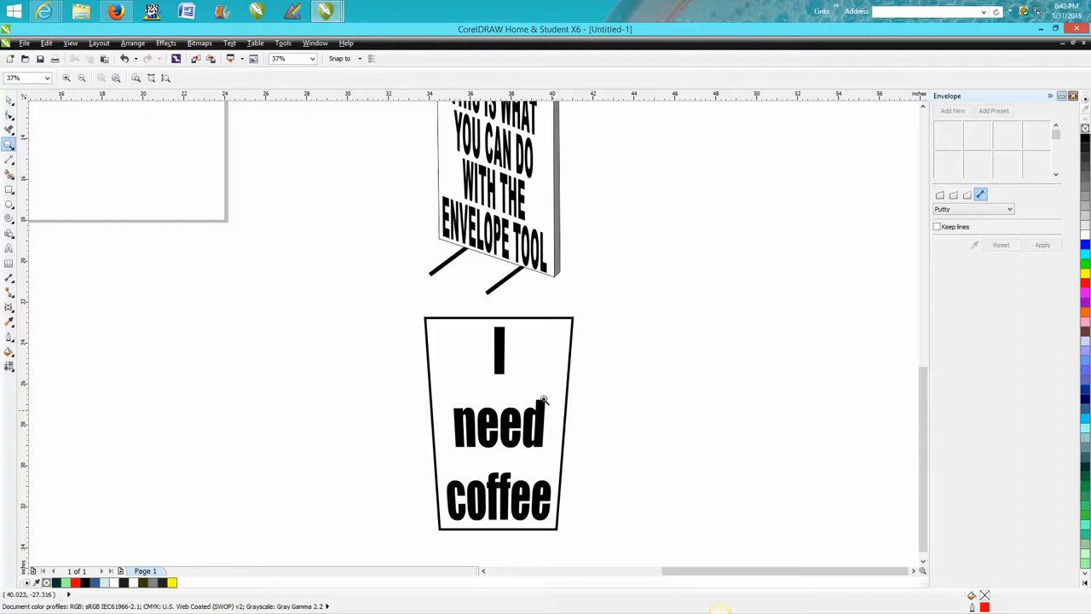
mouse_move(523, 355)
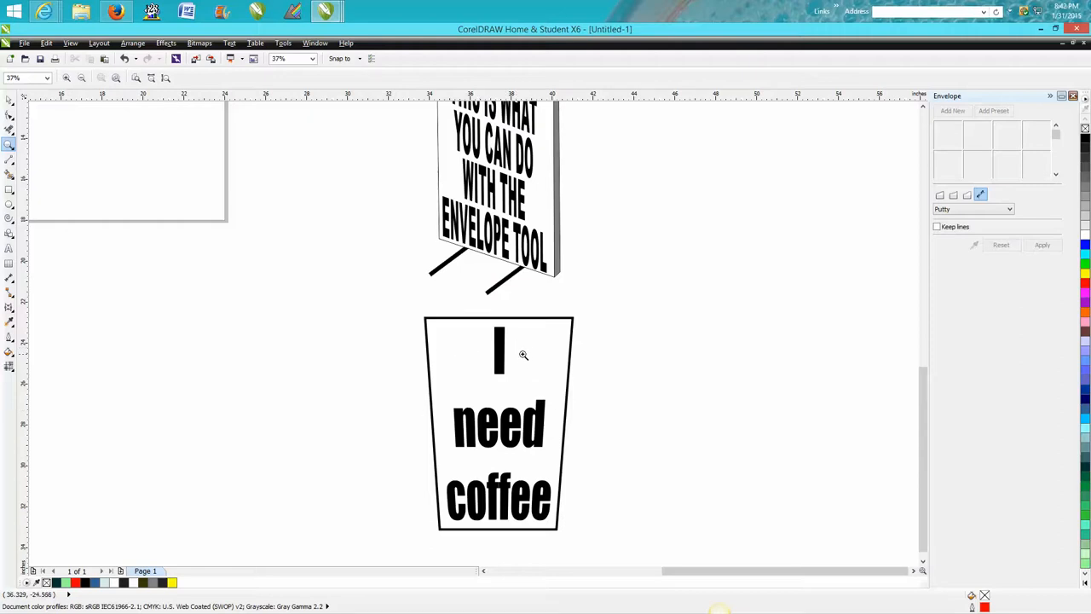
mouse_move(518, 489)
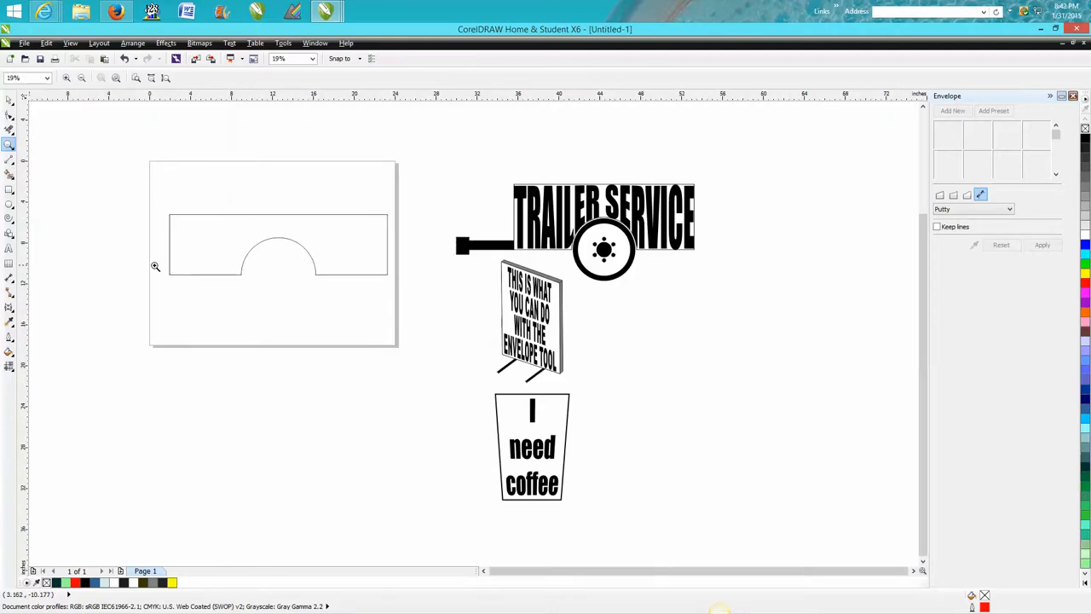
mouse_move(154, 266)
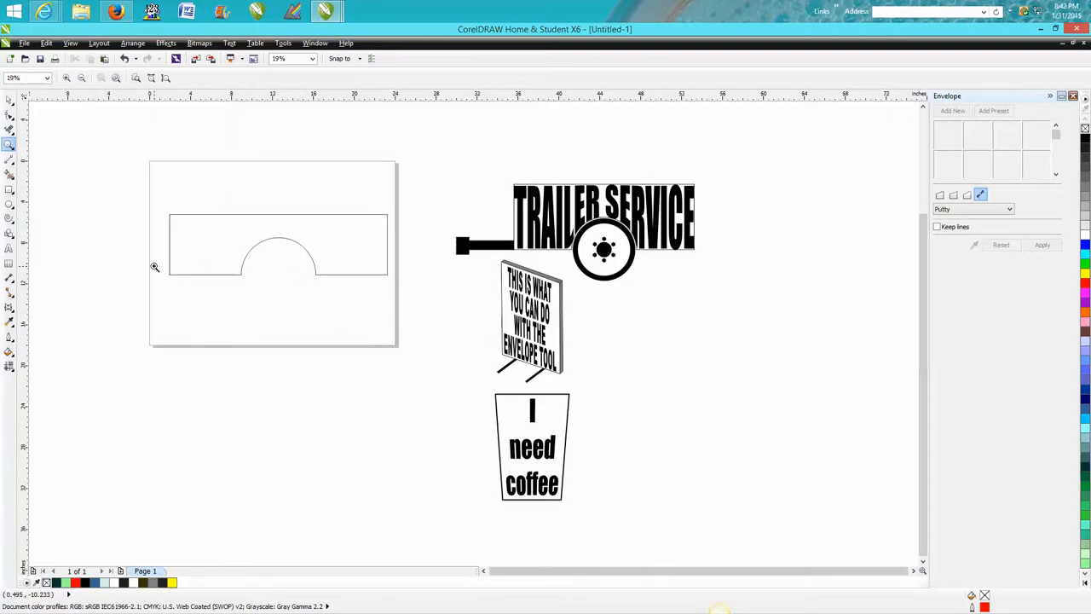
mouse_move(157, 270)
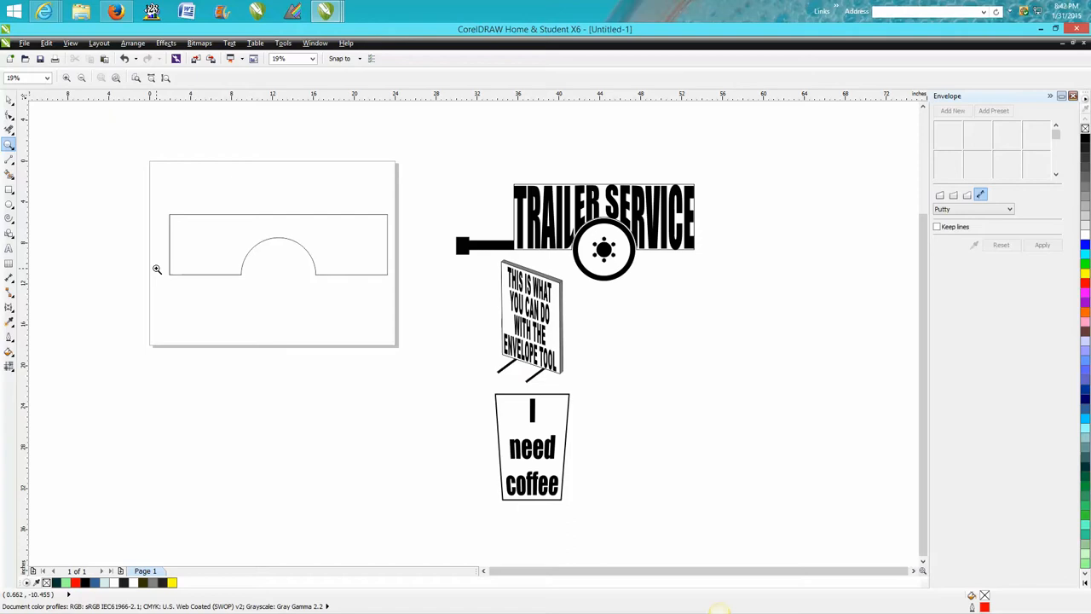